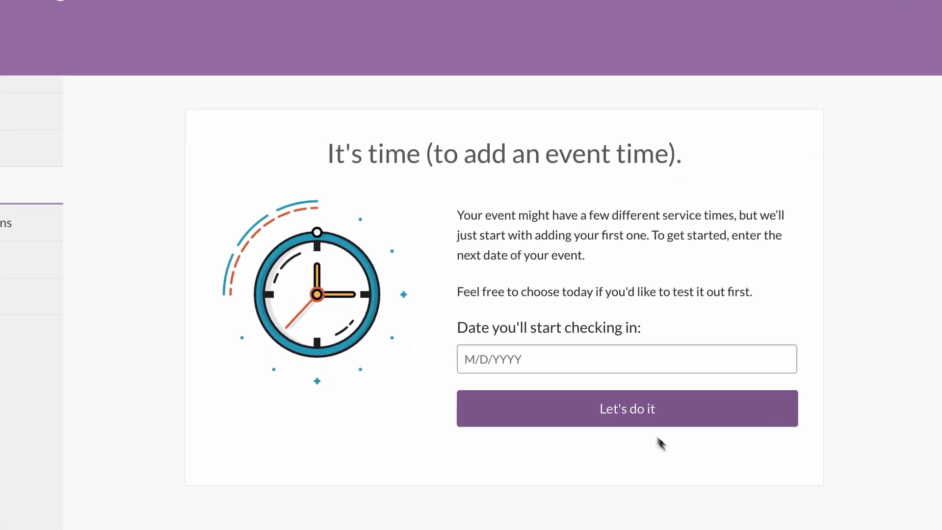
Enter 1/9/2019 as the date check-ins will start for the event.
{"action": "type", "text": "1"}
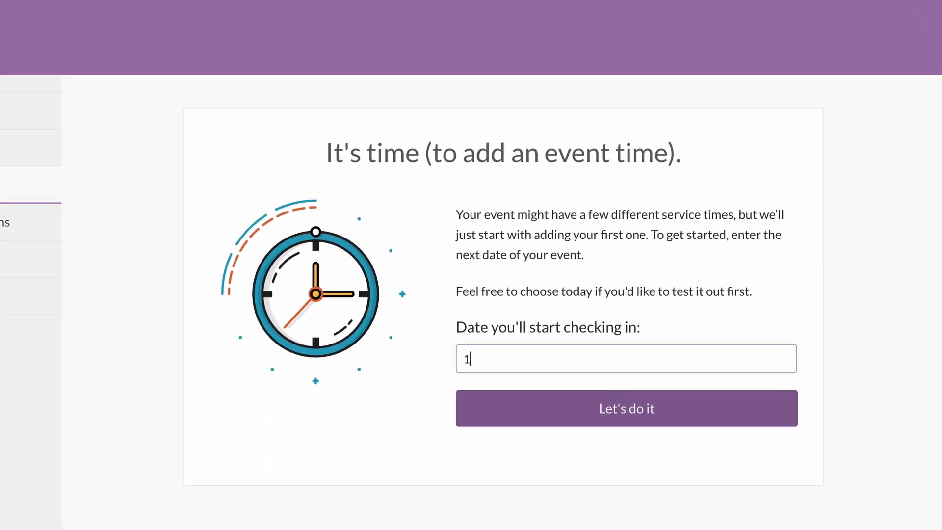
{"action": "type", "text": "/9/20"}
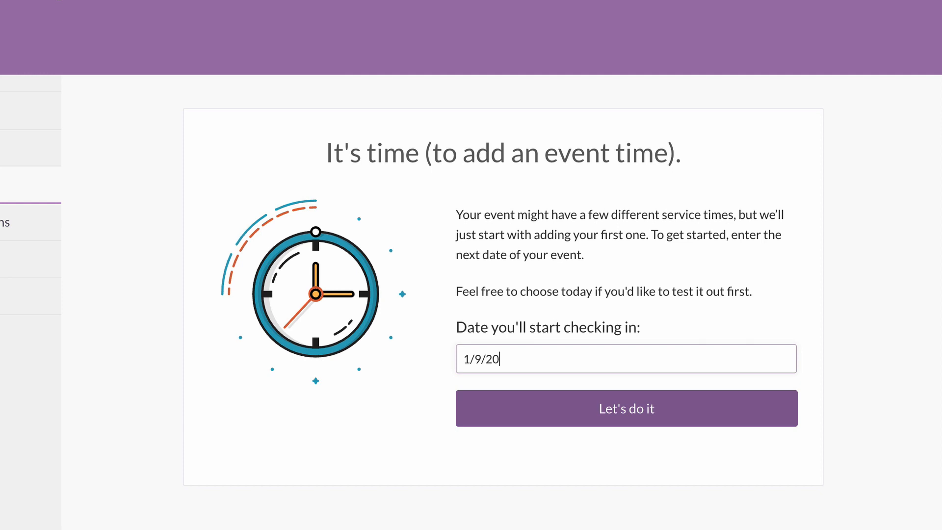
Confirm the start date and set the first event time to start at 9:00am.
{"action": "left_click", "coordinate": [625, 407]}
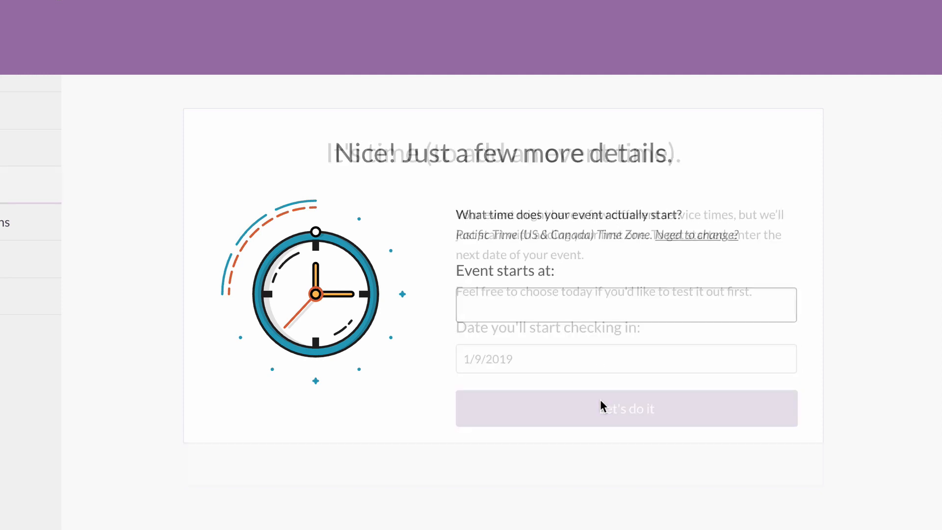
{"action": "left_click", "coordinate": [624, 304]}
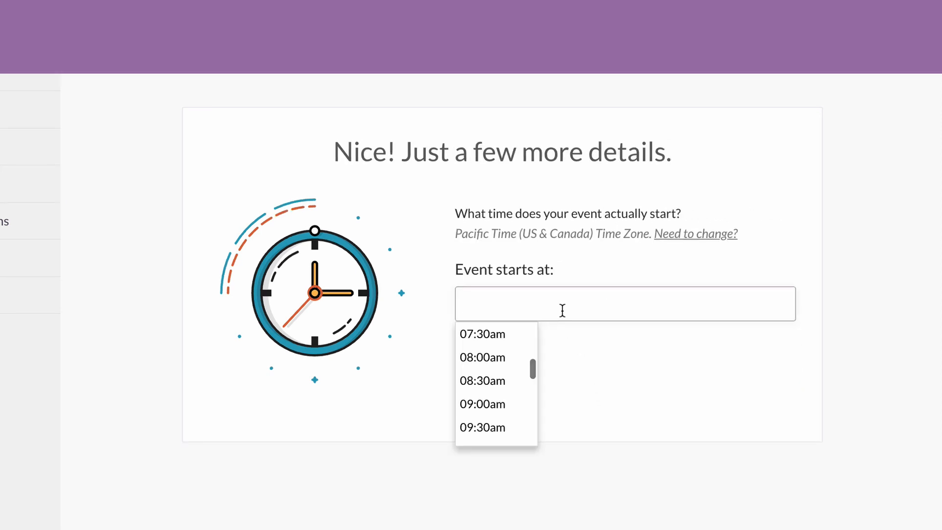
{"action": "left_click", "coordinate": [482, 404]}
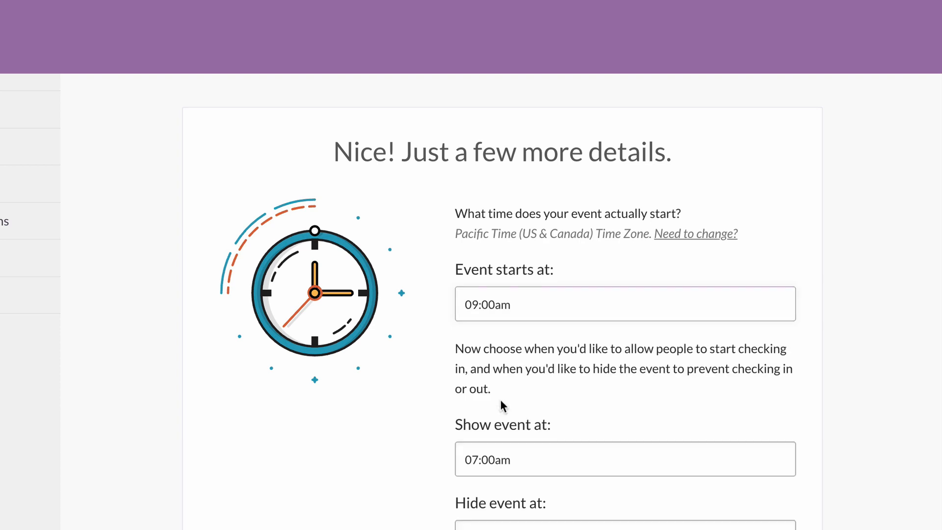
{"action": "scroll", "scroll_direction": "down", "scroll_amount": 3}
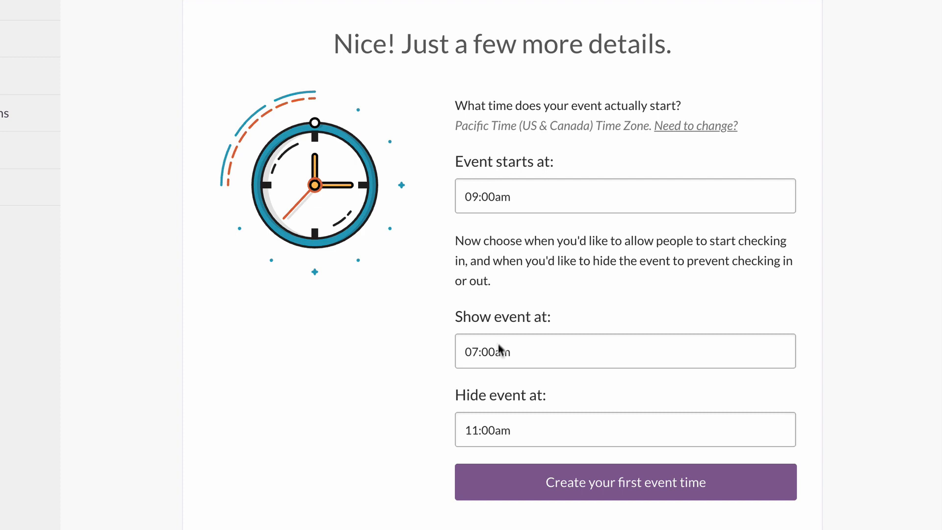
Show the event from 7:30am and hide it at 11:30am.
{"action": "left_click", "coordinate": [624, 351]}
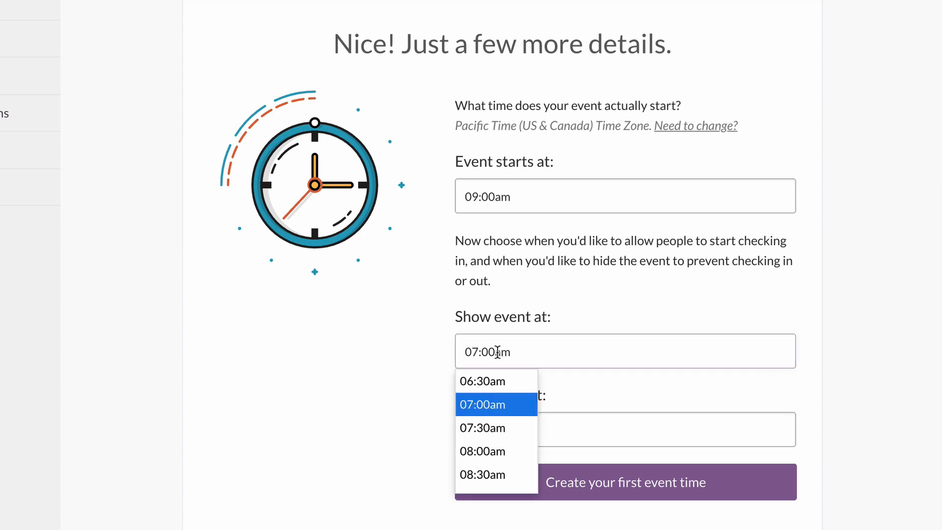
{"action": "left_click", "coordinate": [482, 427]}
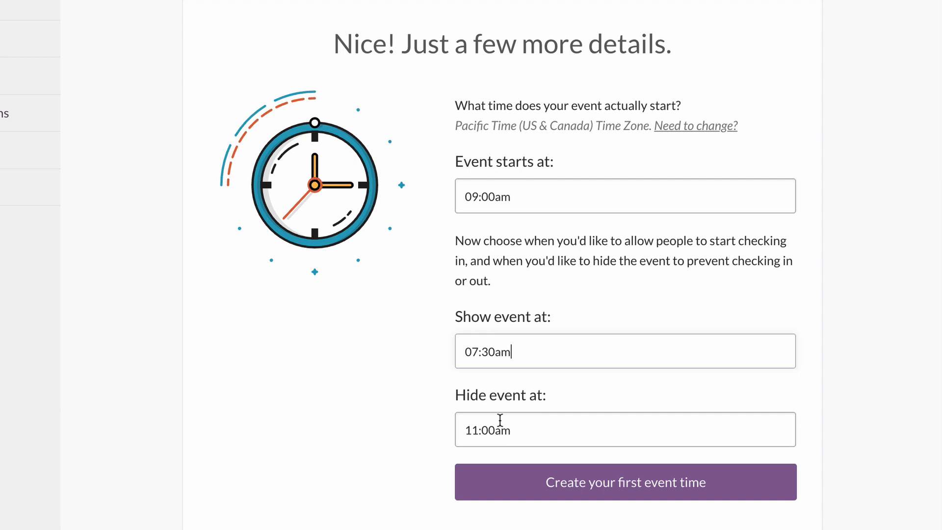
{"action": "left_click", "coordinate": [623, 428]}
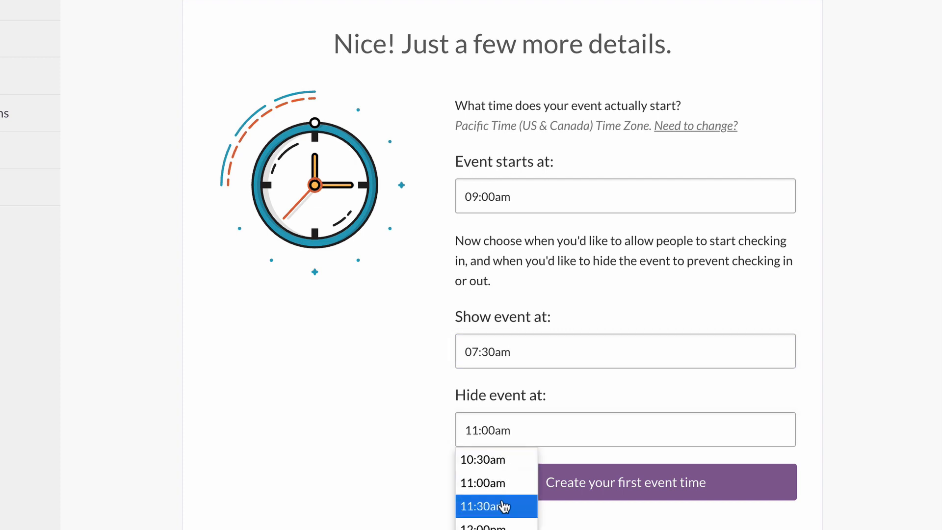
{"action": "left_click", "coordinate": [482, 505]}
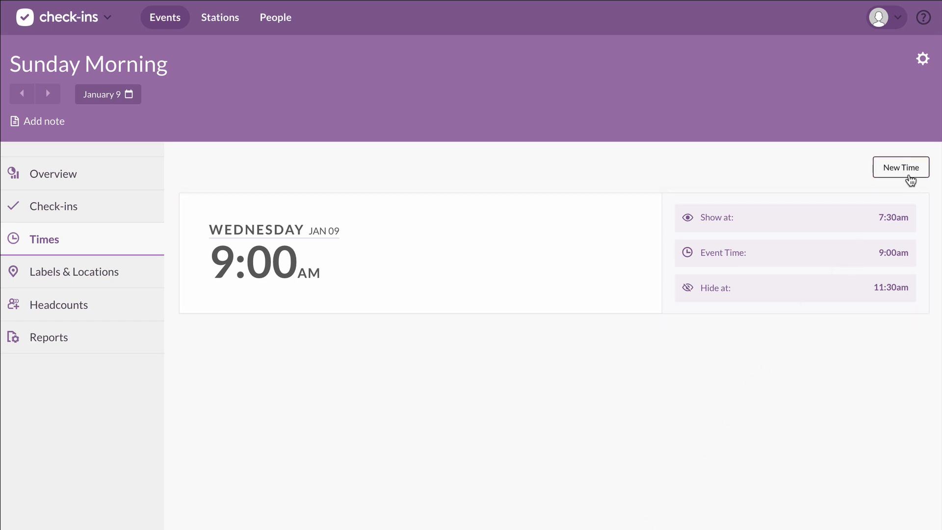
Add a second event time at 11:00am, shown 9:00am, hidden 1:00pm, and submit it.
{"action": "left_click", "coordinate": [900, 167]}
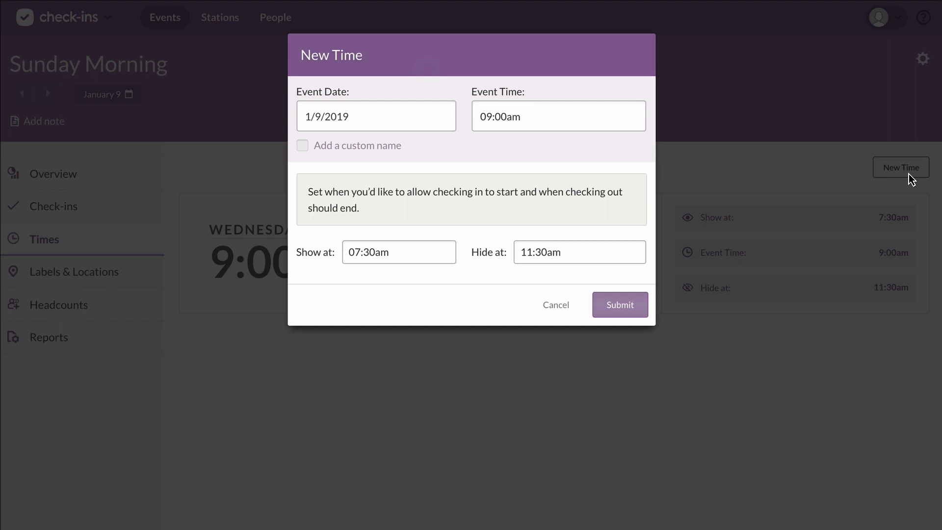
{"action": "left_click", "coordinate": [557, 115]}
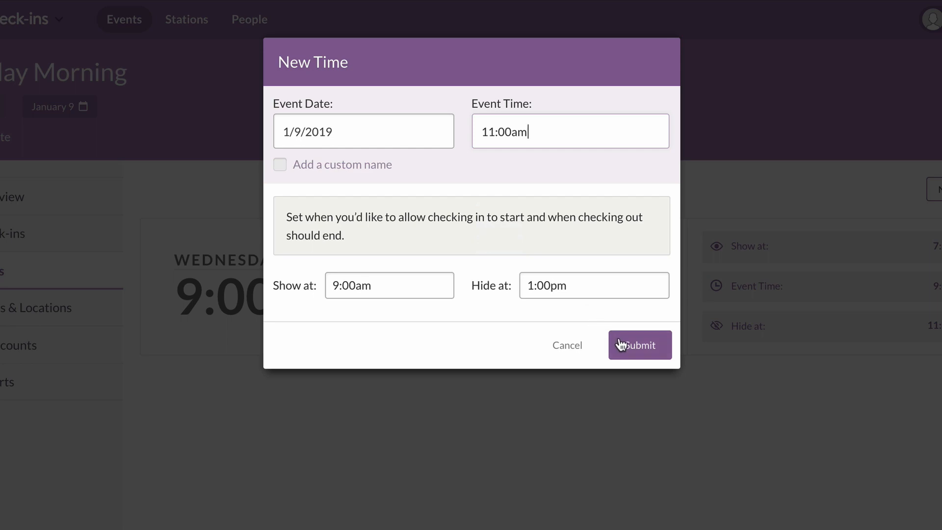
{"action": "left_click", "coordinate": [639, 345]}
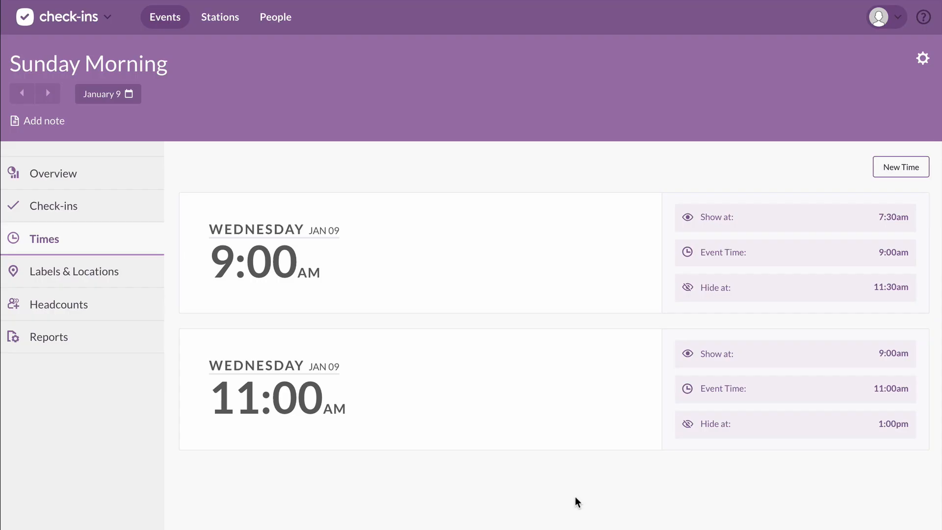
{"action": "mouse_move", "coordinate": [540, 481]}
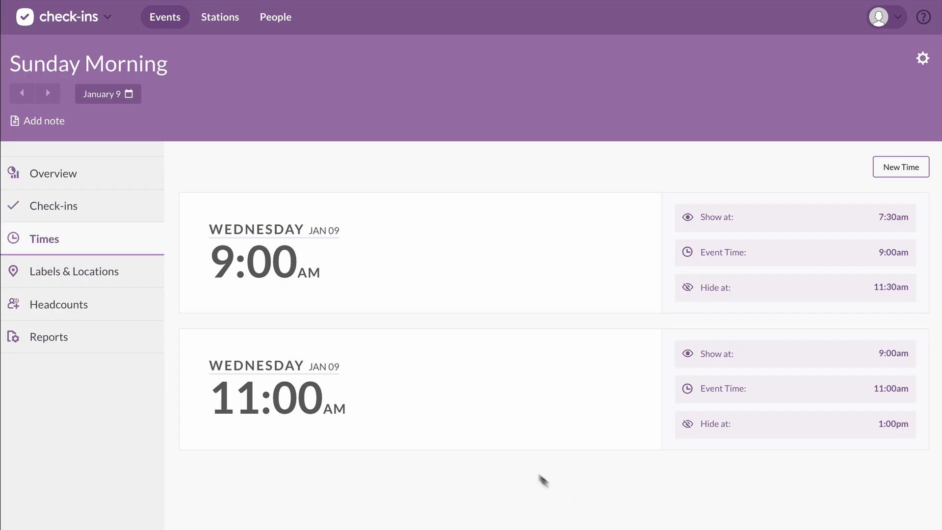